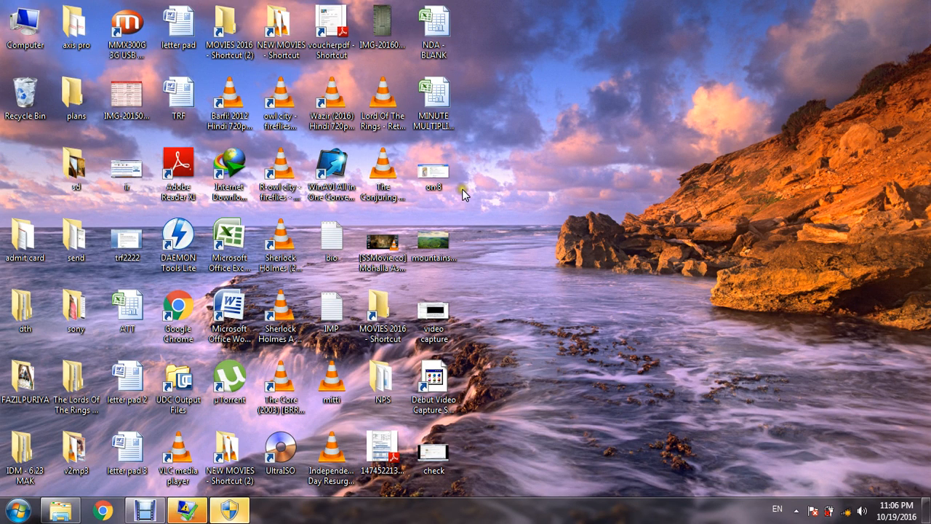
Open the MINUTE MULTIPLICATION workbook and format column A as custom h:mm time.
left_click(437, 99)
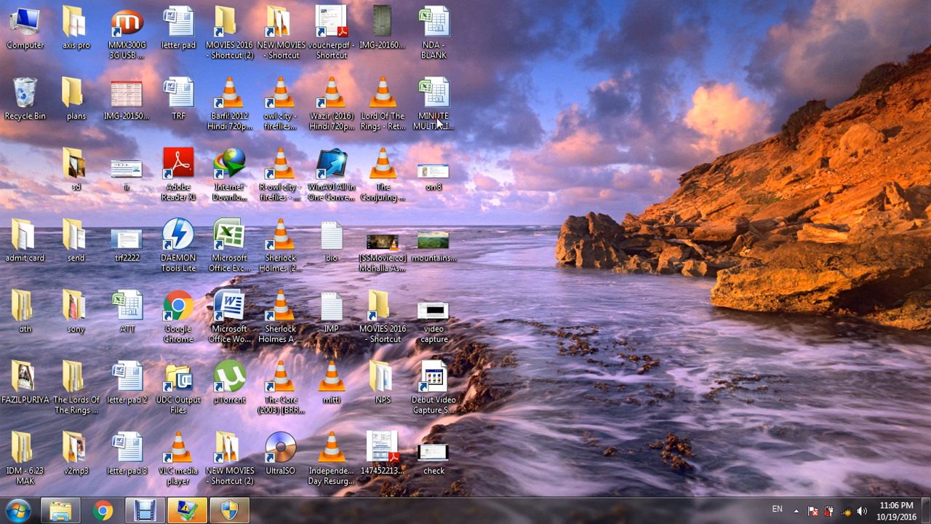
double_click(433, 99)
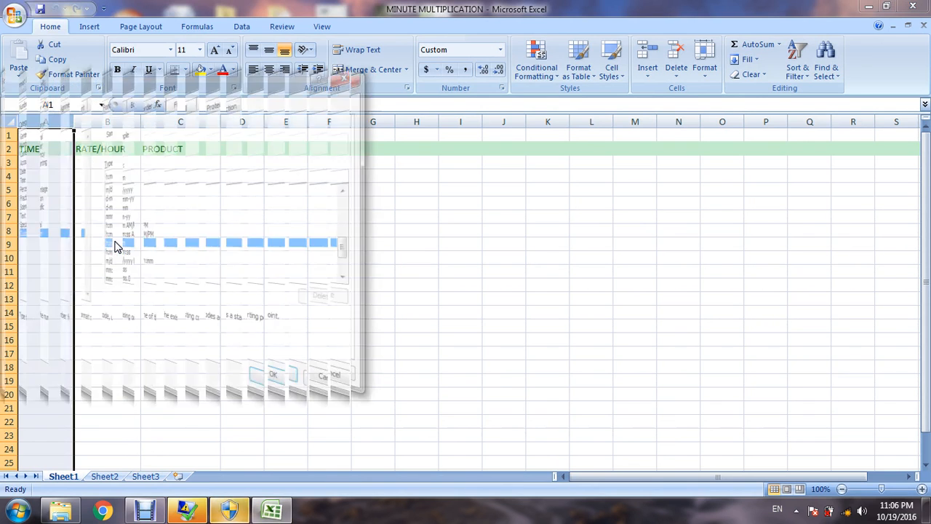
left_click(117, 245)
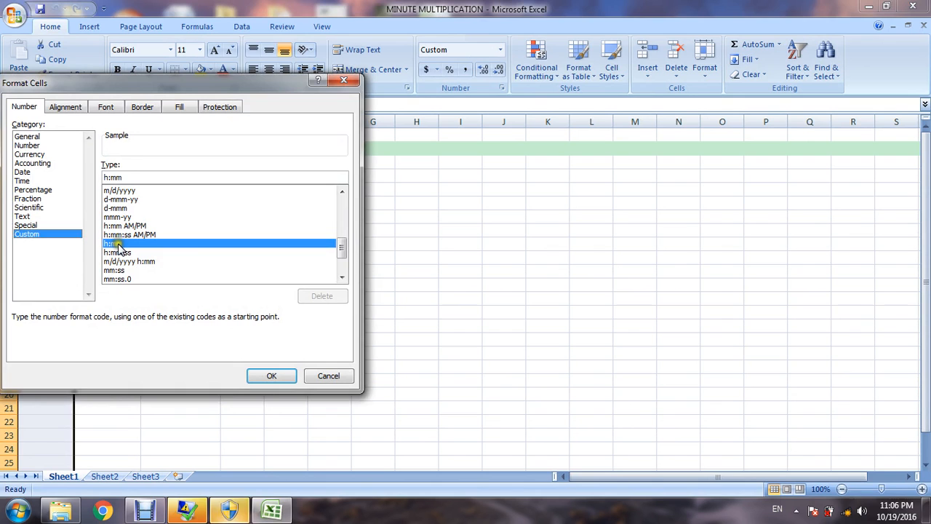
scroll("down", 3)
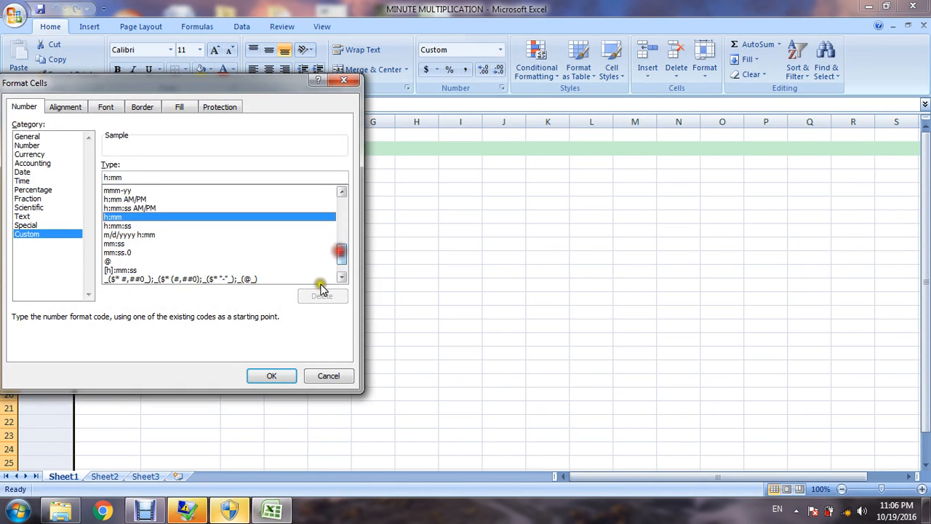
left_click(271, 375)
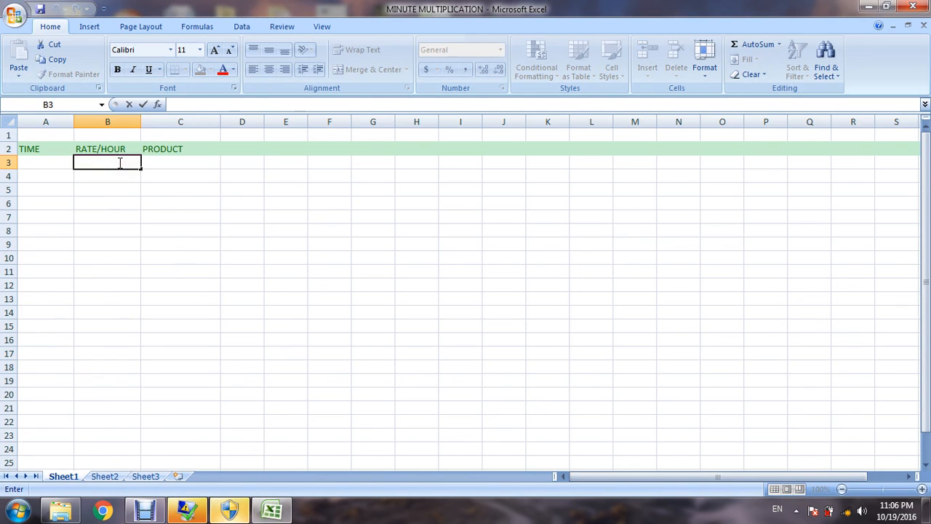
Enter =PRODUCT((HOUR(A3)+(MINUTE(A3)/60)),B3) in C3, referencing A3 by selection.
left_click(166, 160)
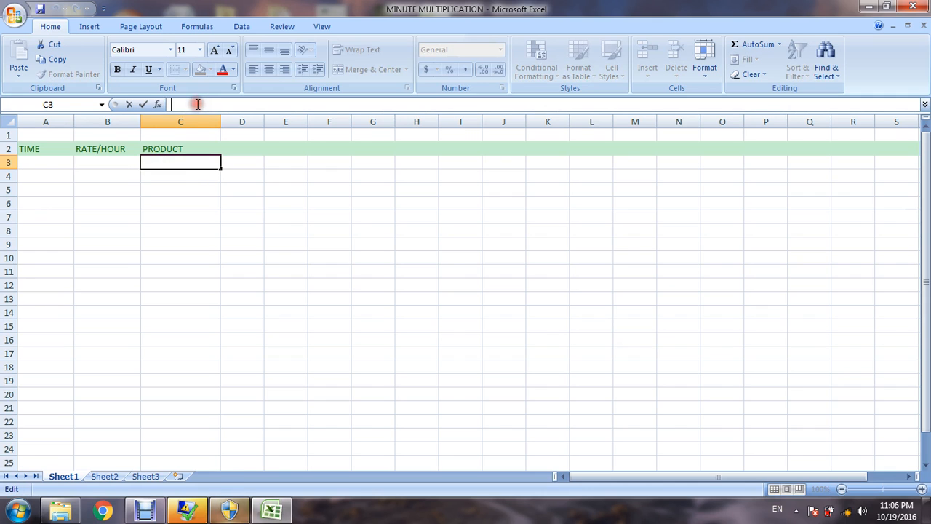
type("=")
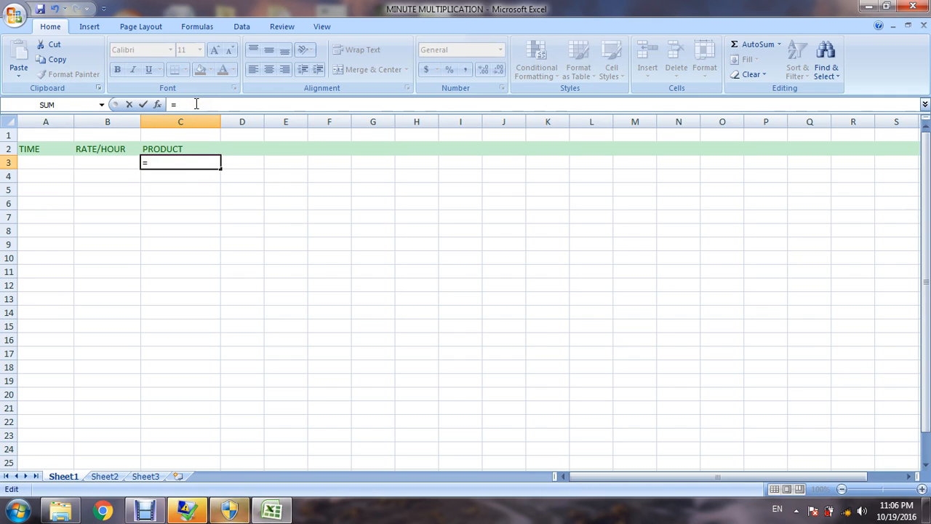
type("PRODUCT")
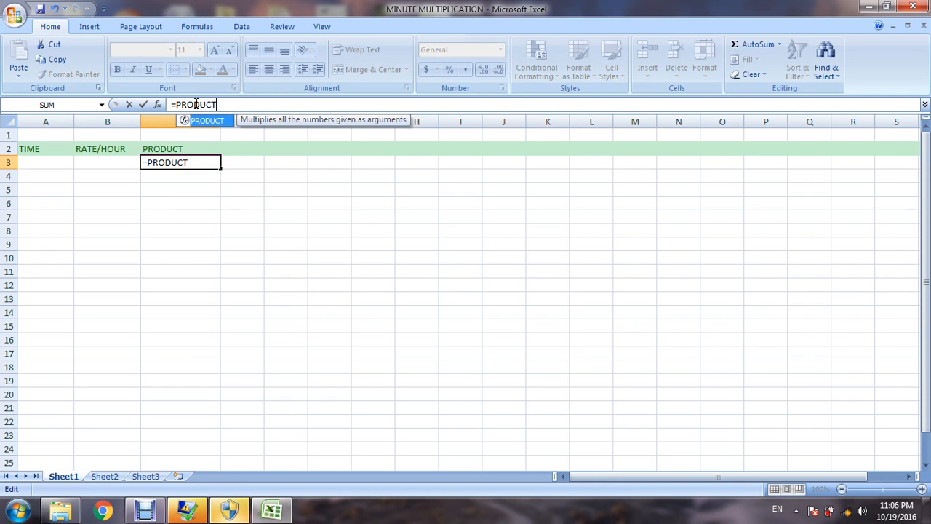
type("((")
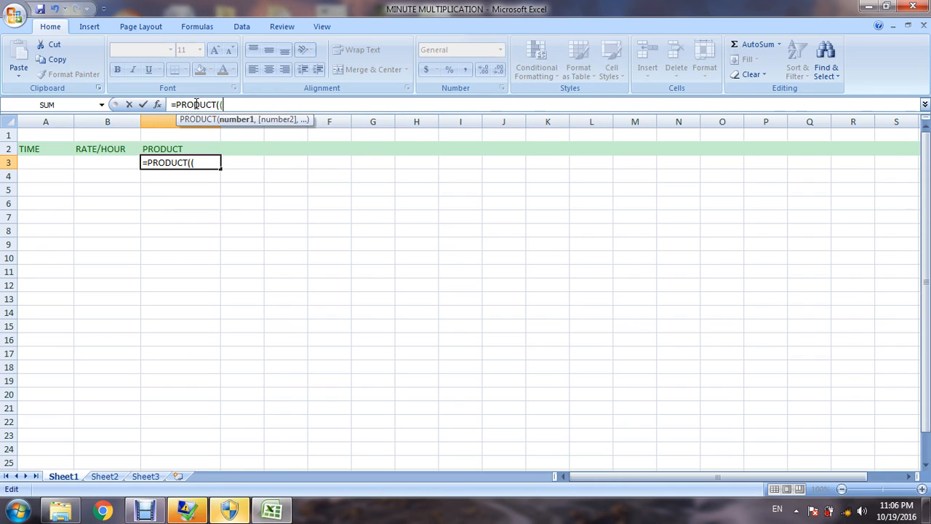
type("HOUR")
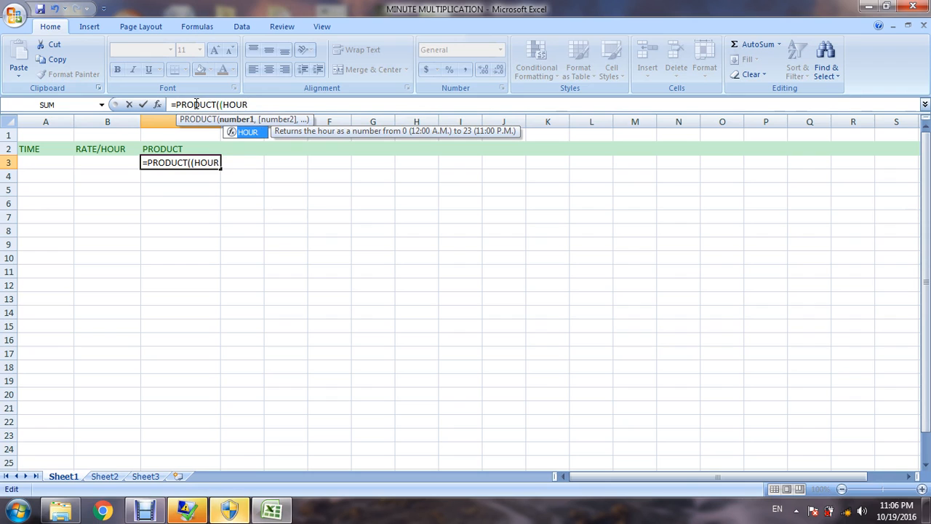
left_click(26, 163)
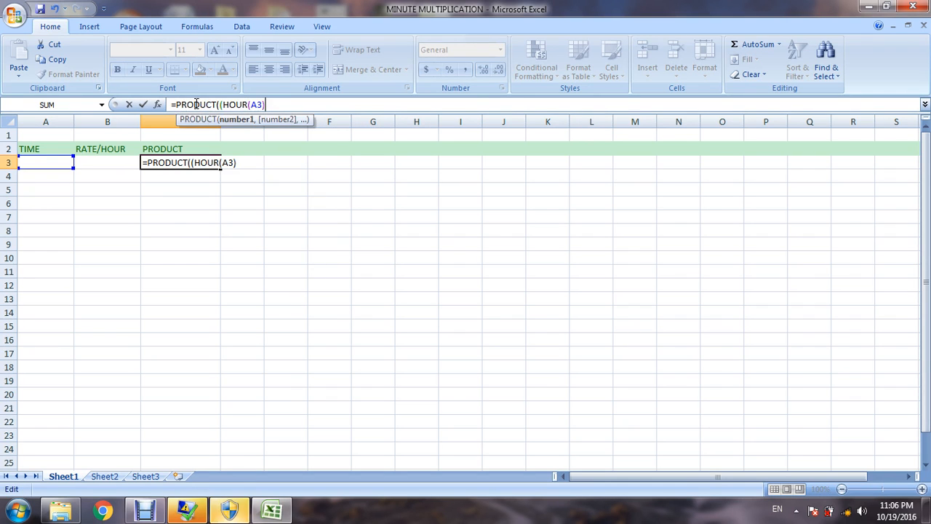
type("+")
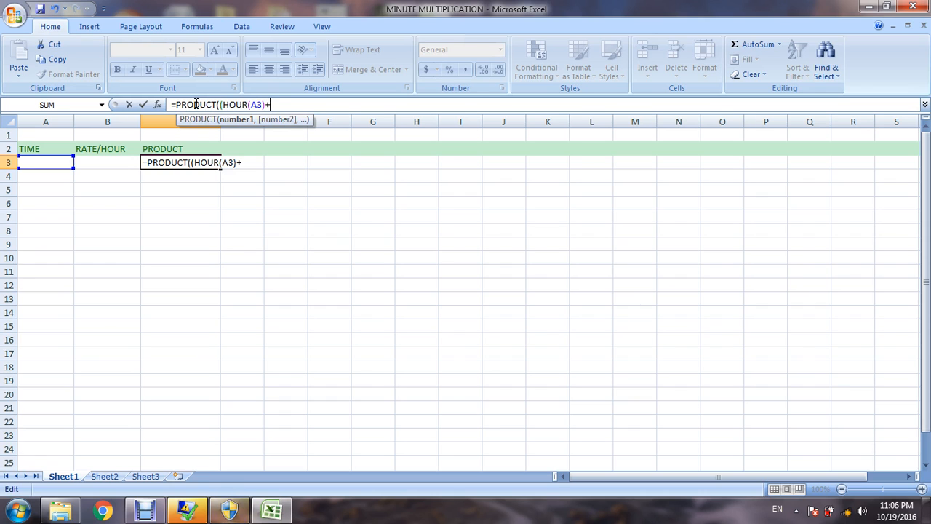
type("(MINUTE")
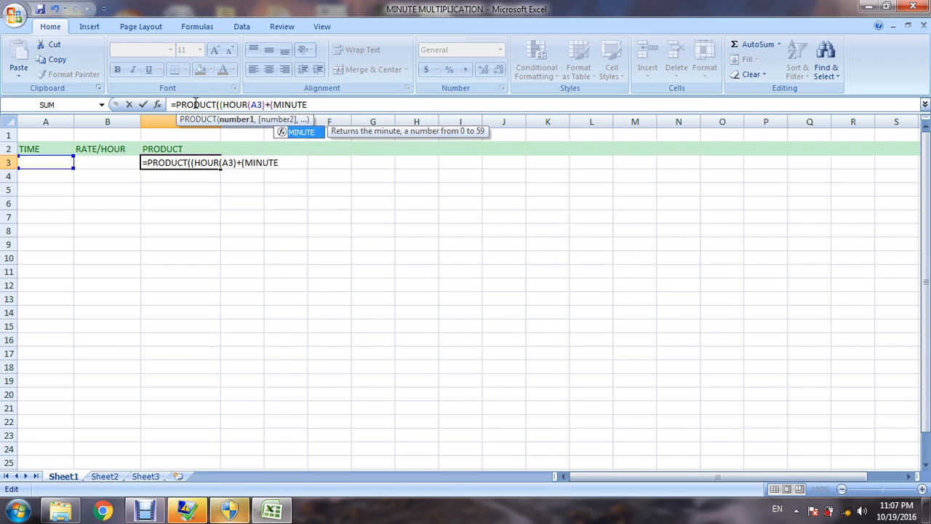
type("(")
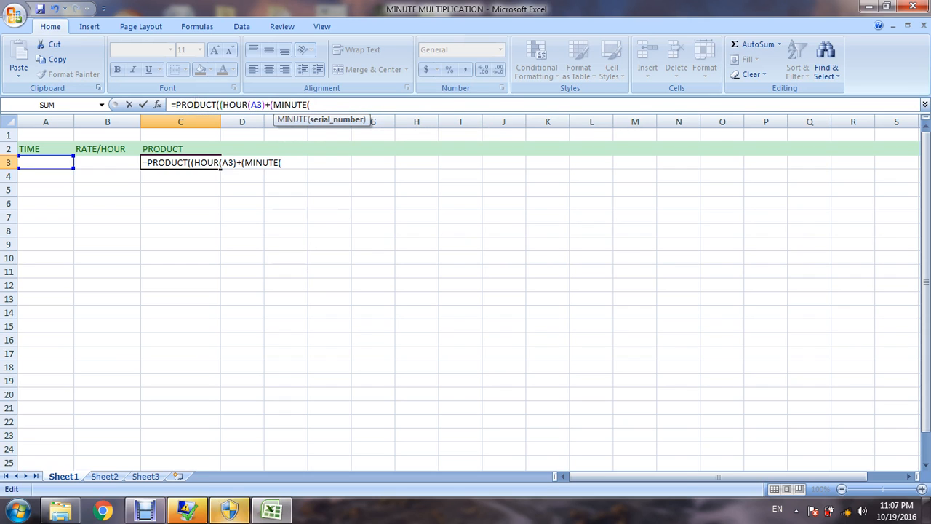
type("A3")
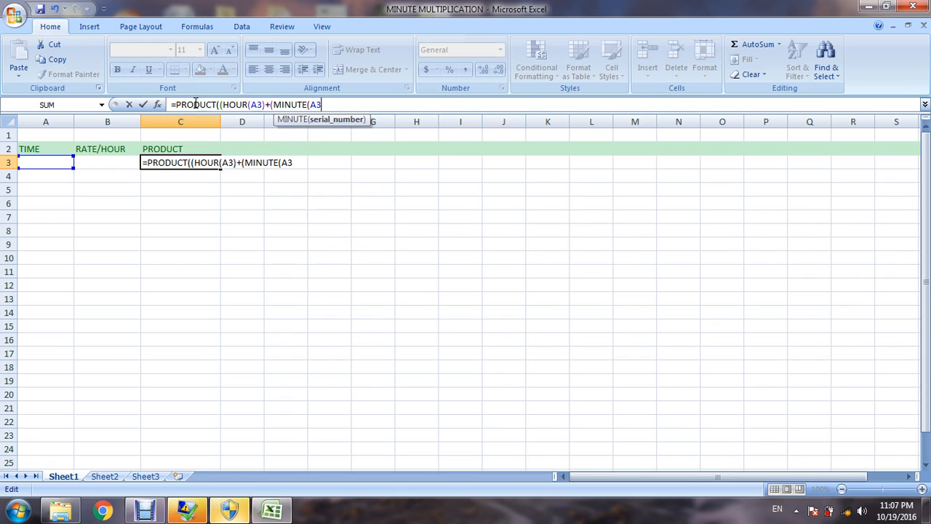
type(")/")
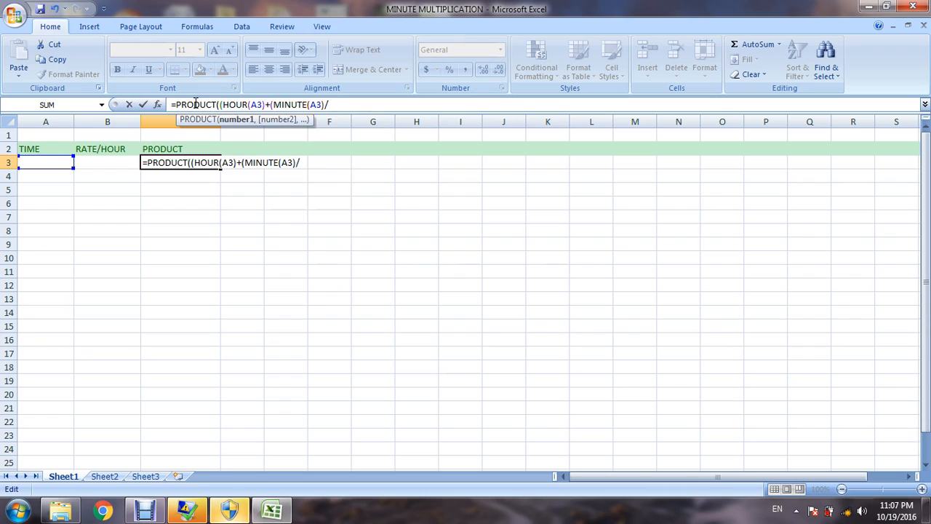
type("60")
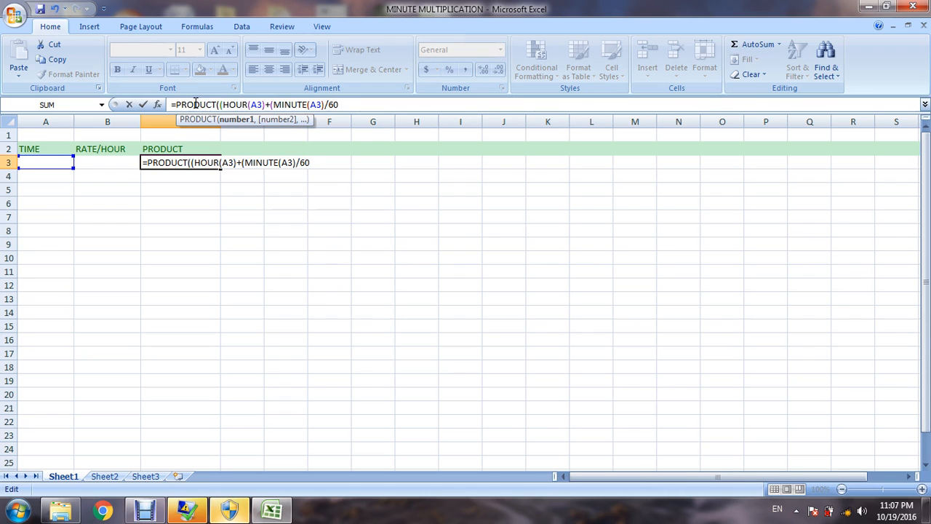
type("),")
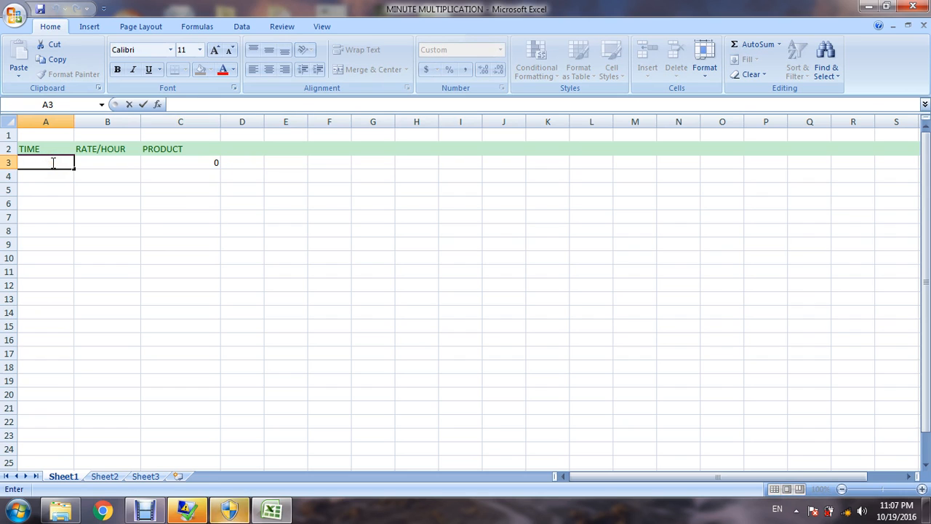
Enter 15:00 at rate 50 in row 3 (product 750) and 14:20 at rate 75 in row 4.
type("15:00")
left_click(108, 162)
type("50")
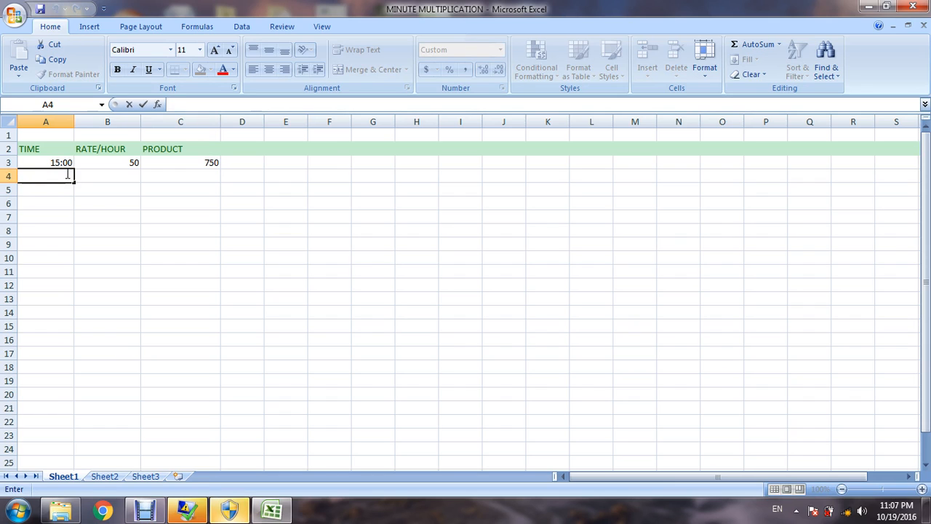
type("14:20")
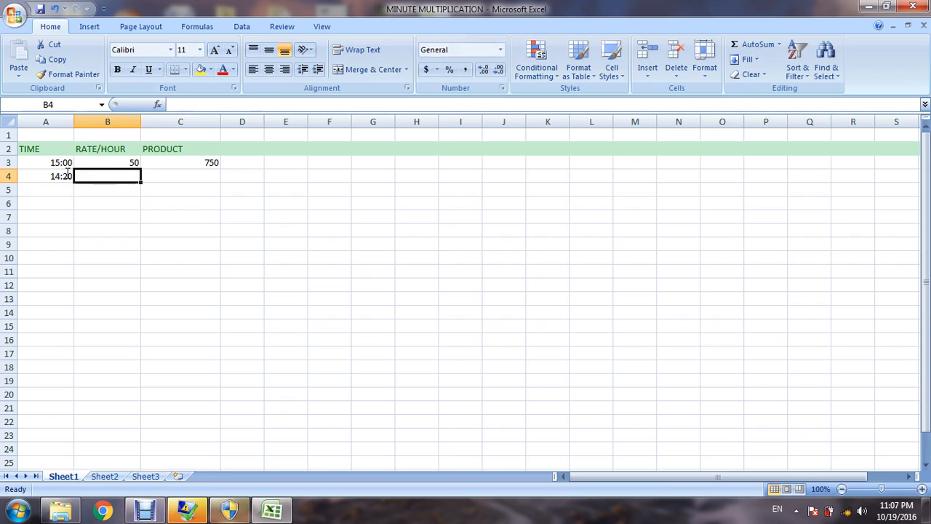
type("7")
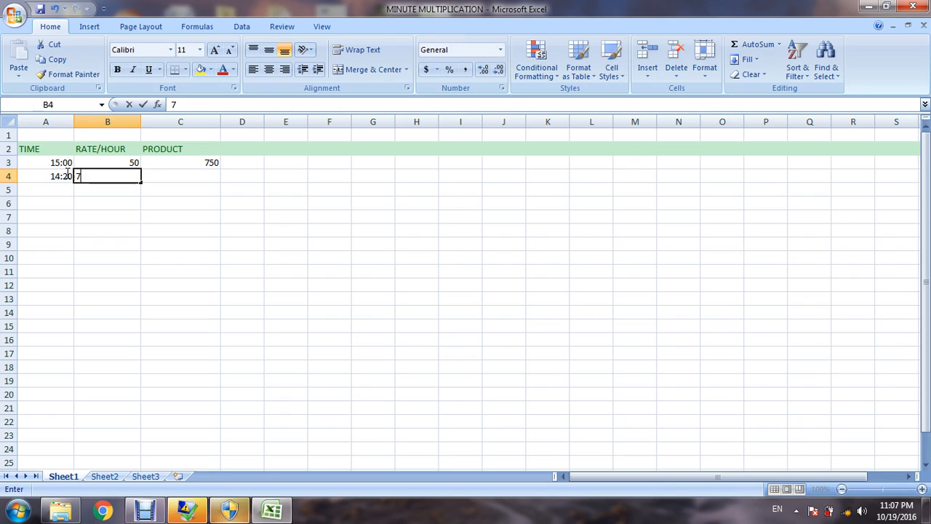
type("5")
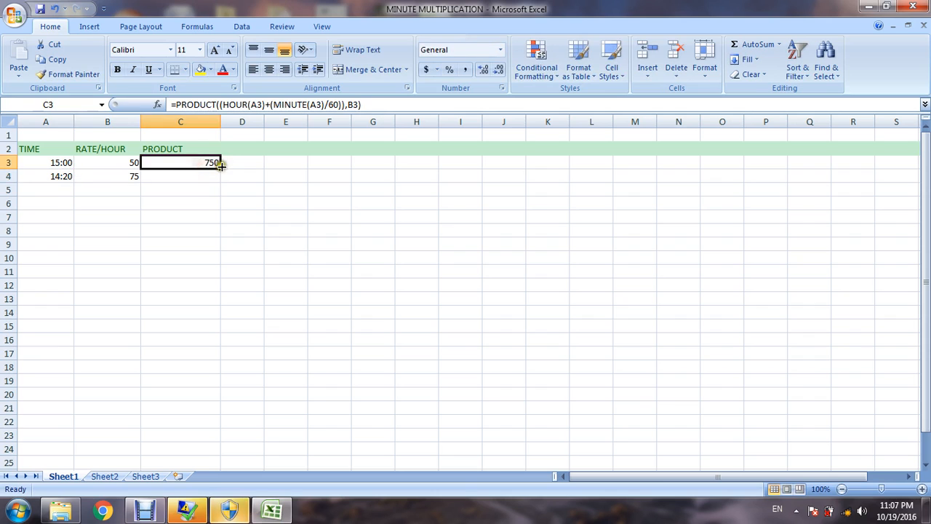
Fill the product formula down to row 11 and add 10:09 at rate 108 in row 5, giving 1096.2.
left_click_drag(221, 167, 216, 271)
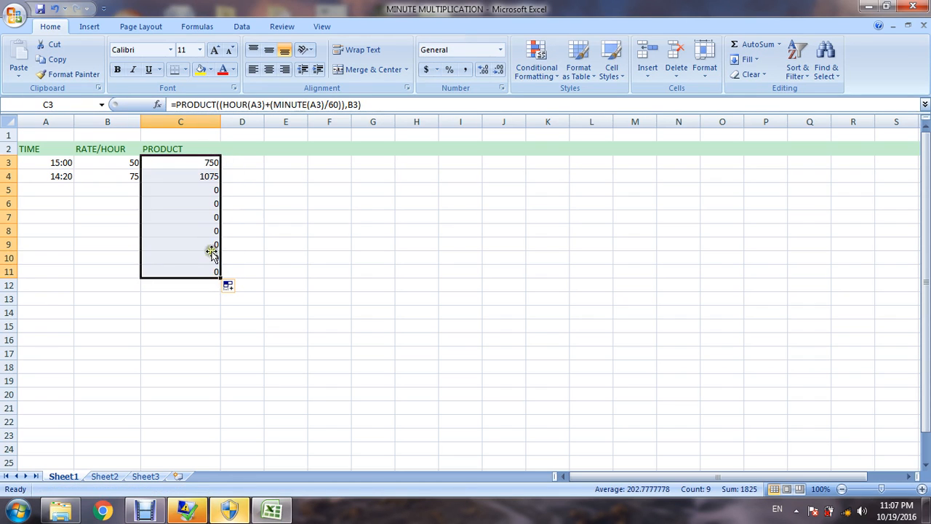
left_click(45, 190)
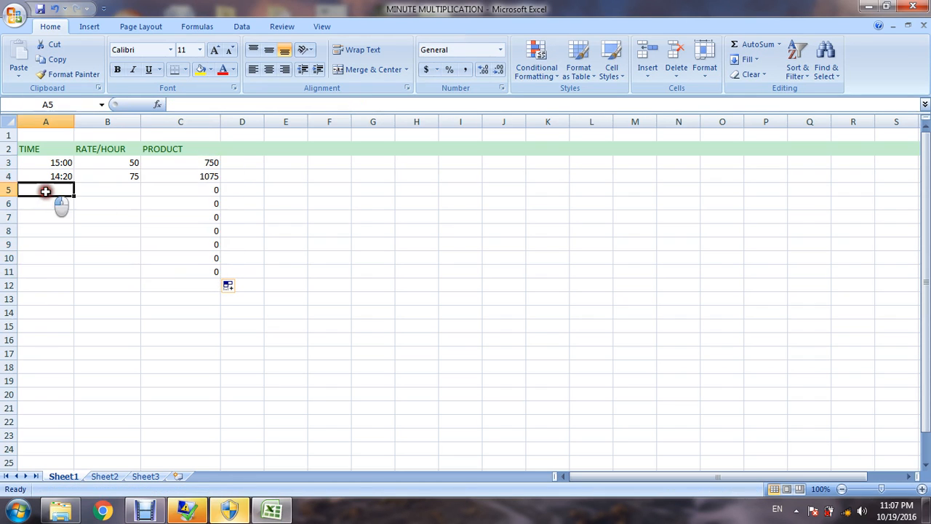
type("1")
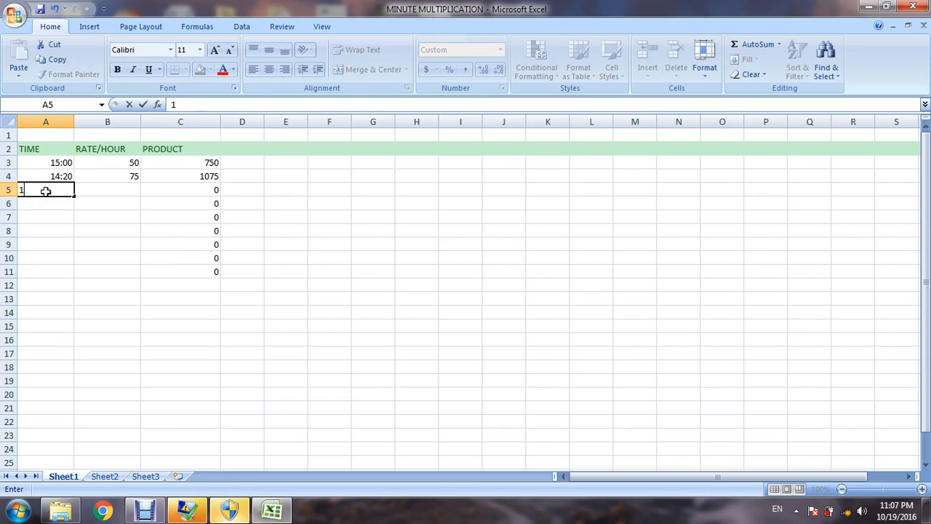
type("0:09")
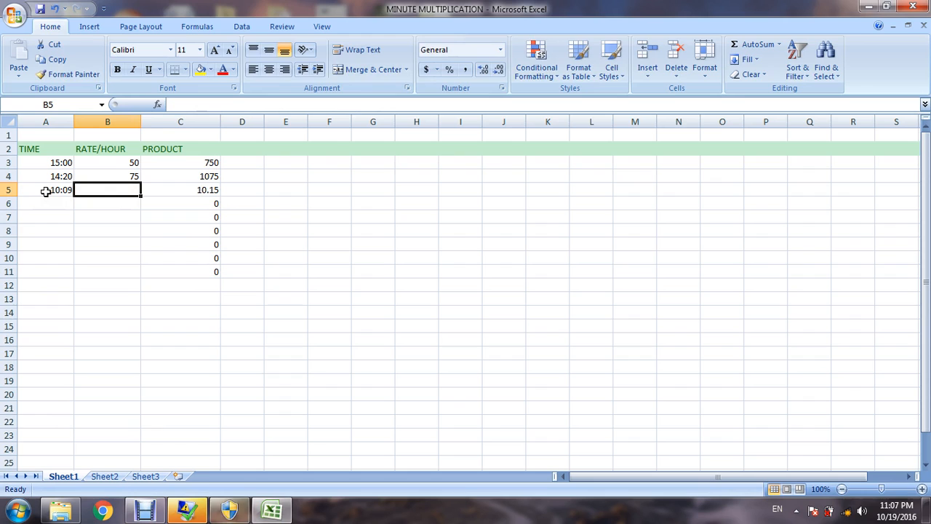
type("108")
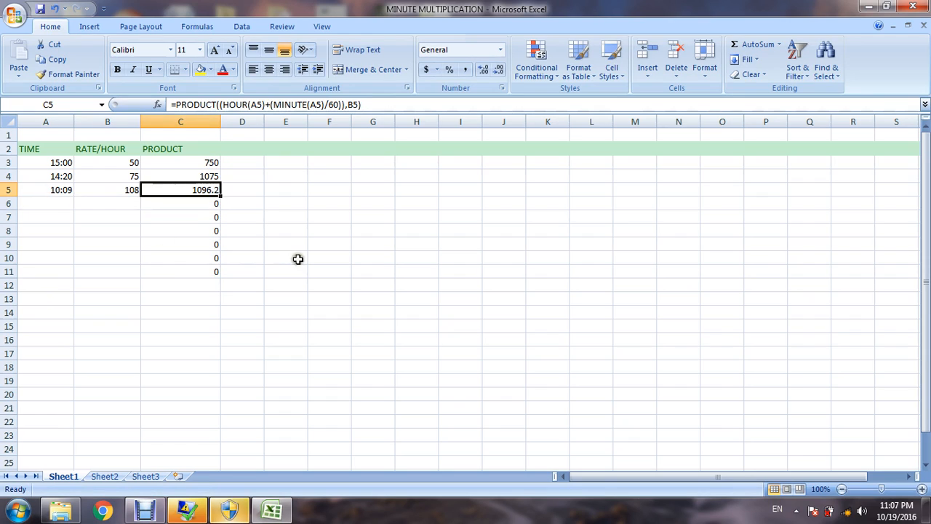
mouse_move(290, 256)
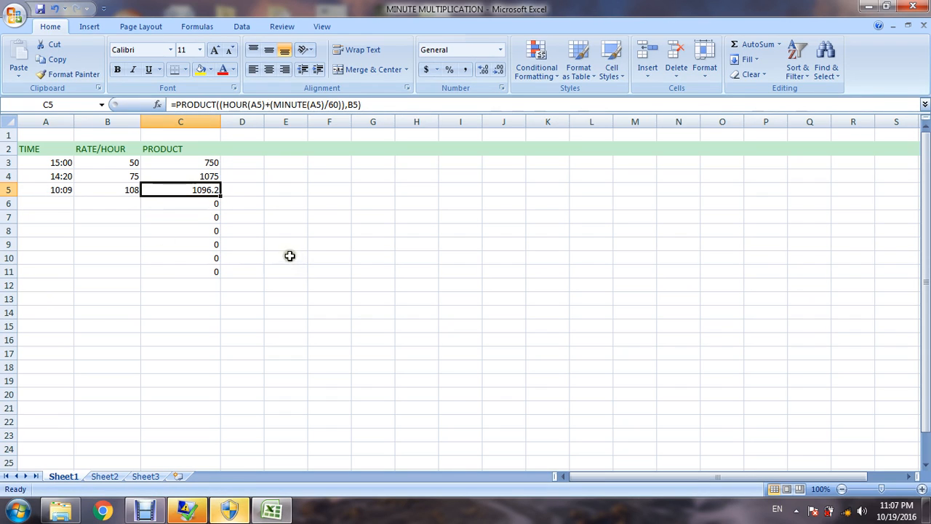